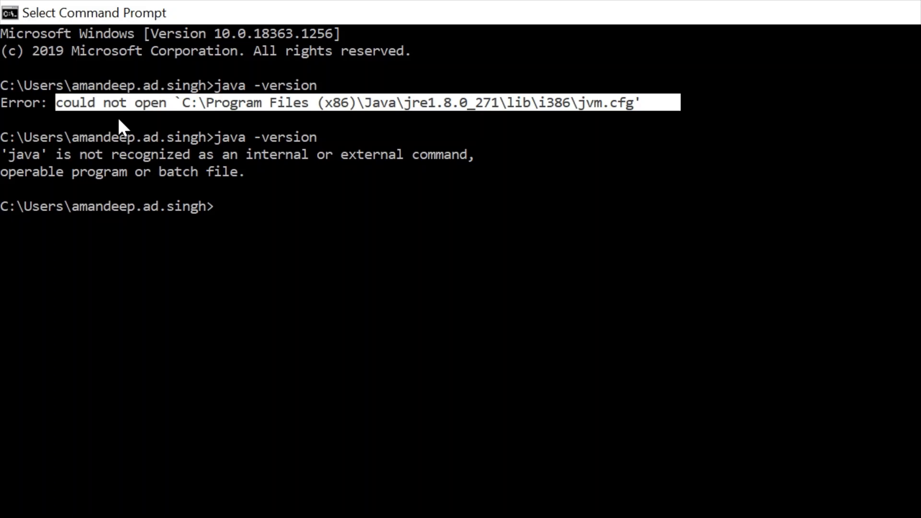
{"action": "mouse_move", "coordinate": [522, 140]}
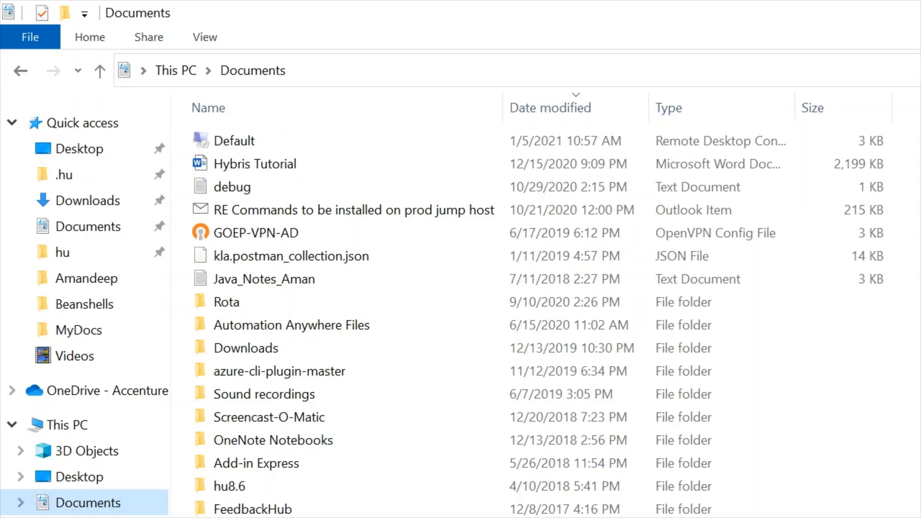
{"action": "mouse_move", "coordinate": [91, 459]}
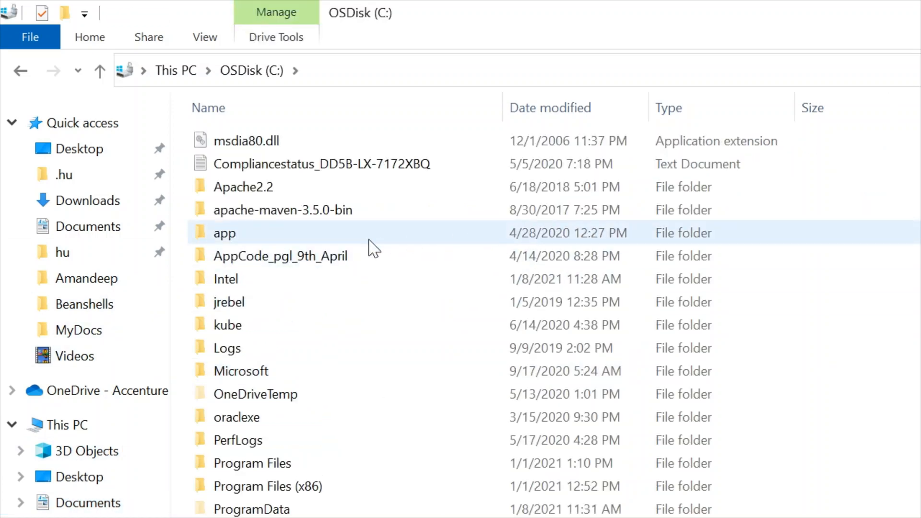
- Inspect the Oracle folder in C:\Program Files, finding only VirtualBox inside
{"action": "left_click", "coordinate": [252, 463]}
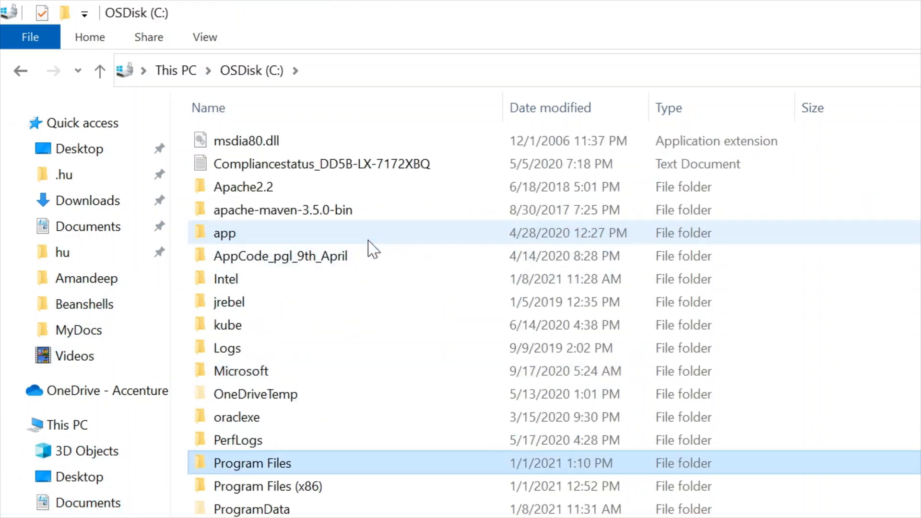
{"action": "double_click", "coordinate": [252, 462]}
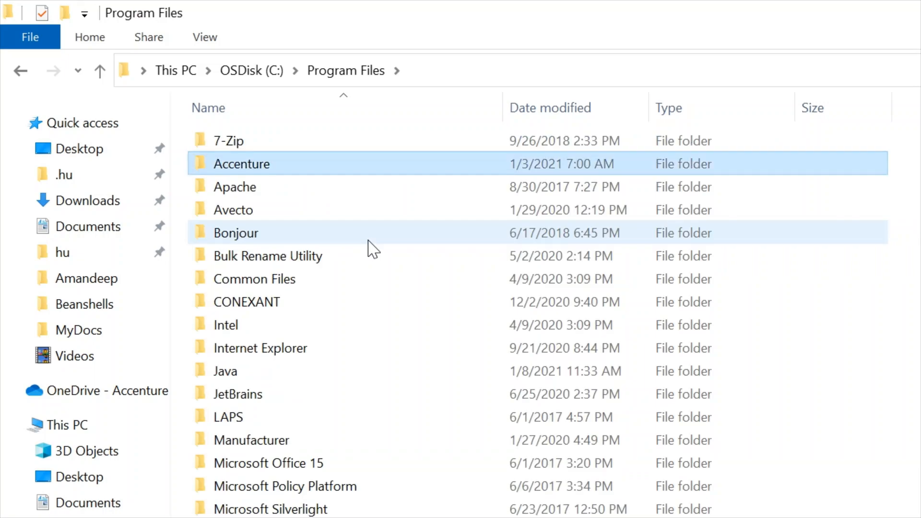
{"action": "left_click", "coordinate": [235, 232]}
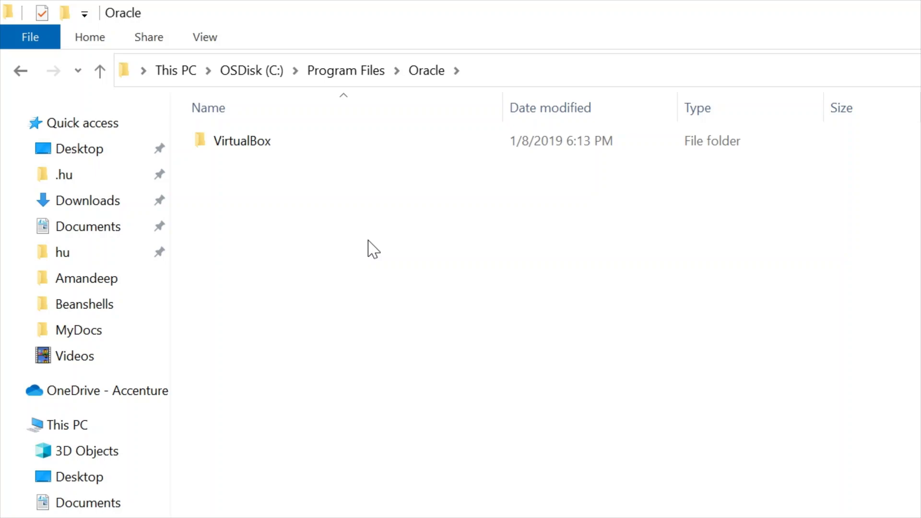
{"action": "mouse_move", "coordinate": [331, 229]}
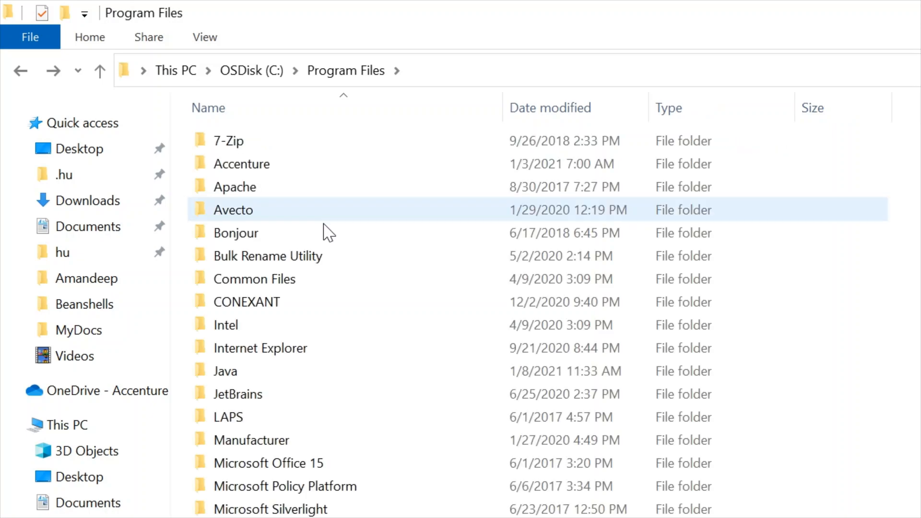
- Check Common Files in Program Files and confirm it holds no Oracle folder
{"action": "left_click", "coordinate": [260, 347]}
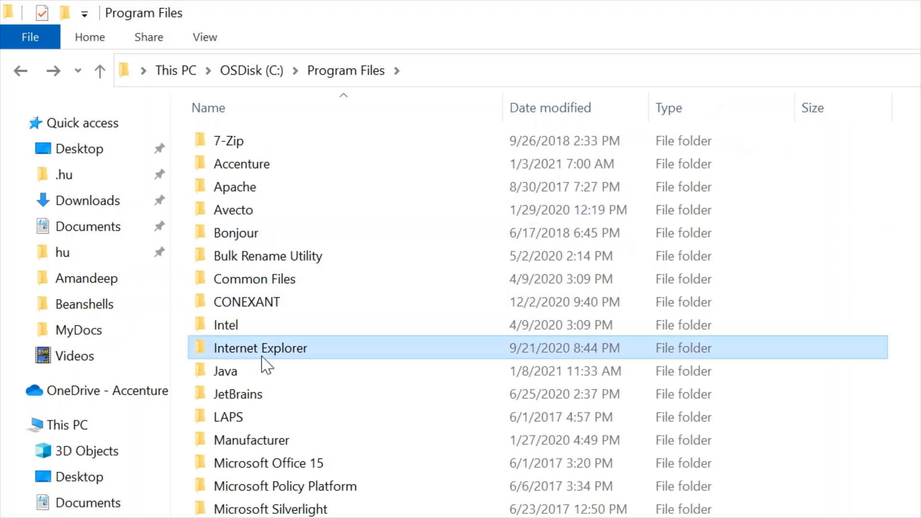
{"action": "left_click", "coordinate": [253, 278]}
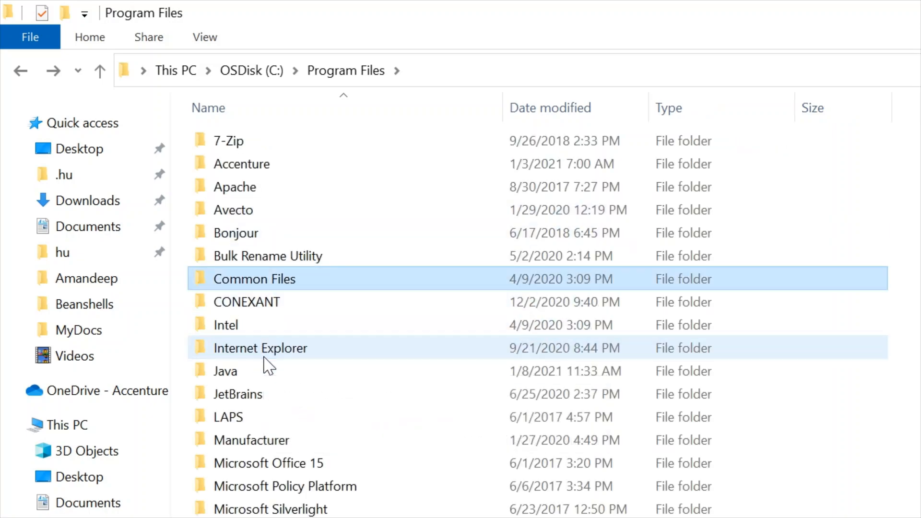
{"action": "double_click", "coordinate": [254, 279]}
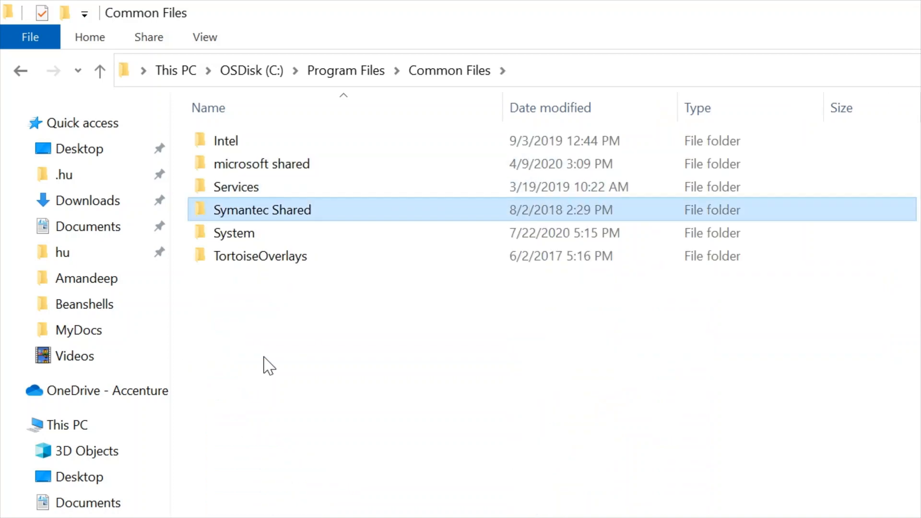
{"action": "left_click", "coordinate": [260, 255]}
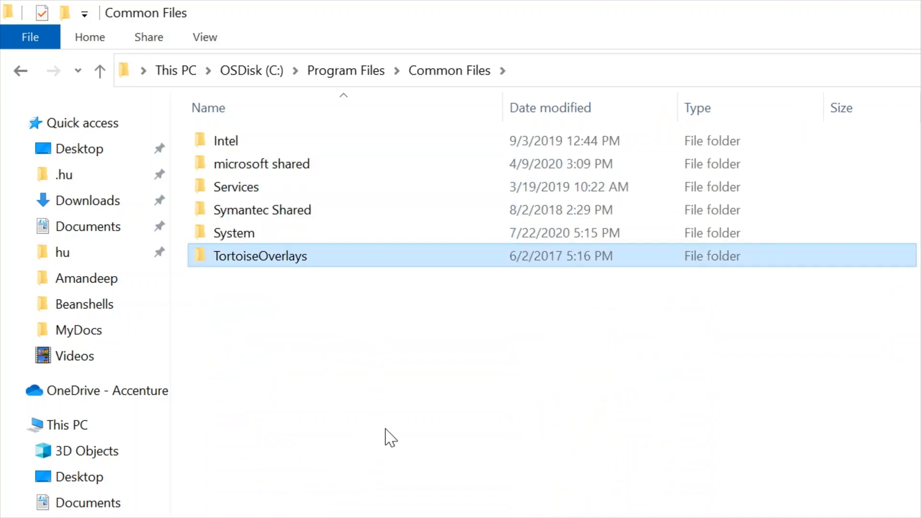
{"action": "mouse_move", "coordinate": [431, 108]}
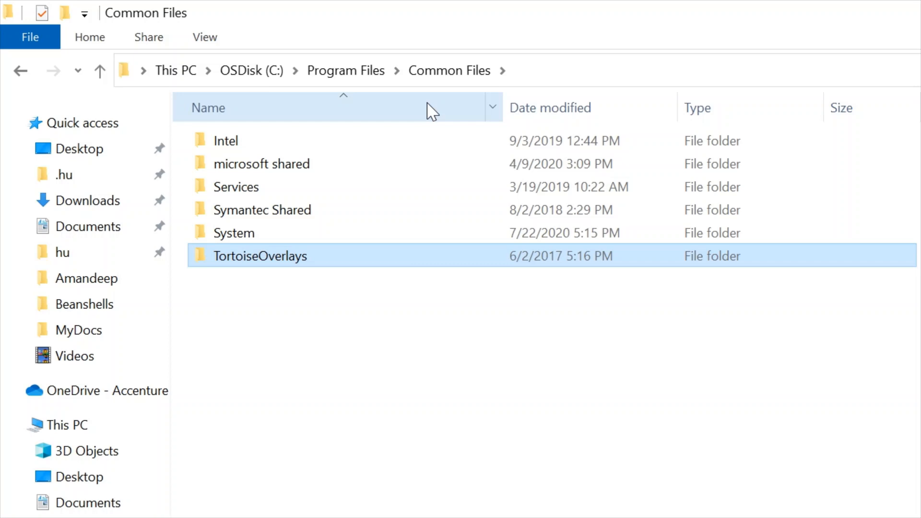
{"action": "mouse_move", "coordinate": [415, 88]}
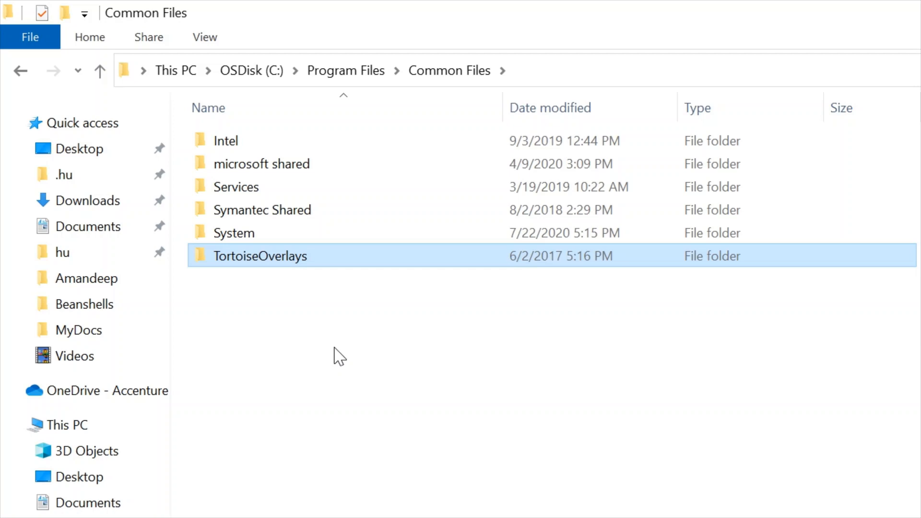
{"action": "mouse_move", "coordinate": [371, 55]}
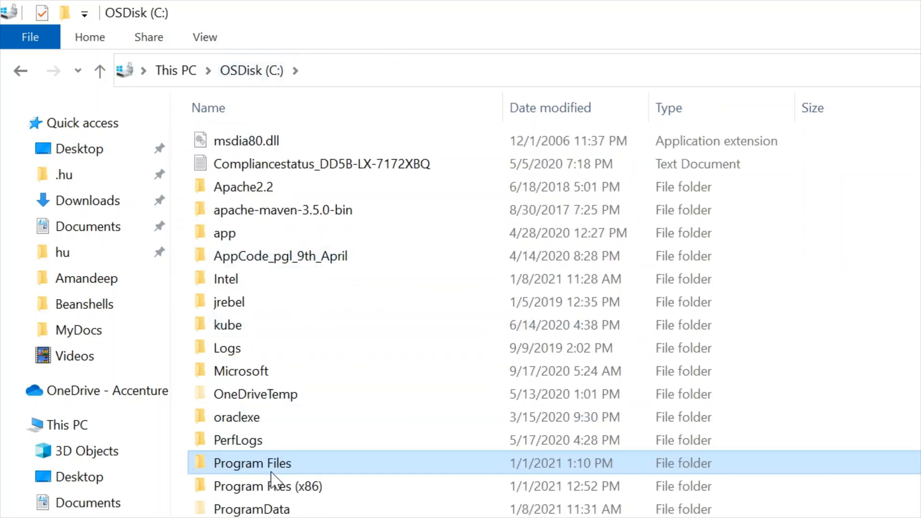
- Check Common Files in Program Files (x86) and confirm no Oracle folder exists
{"action": "double_click", "coordinate": [268, 485]}
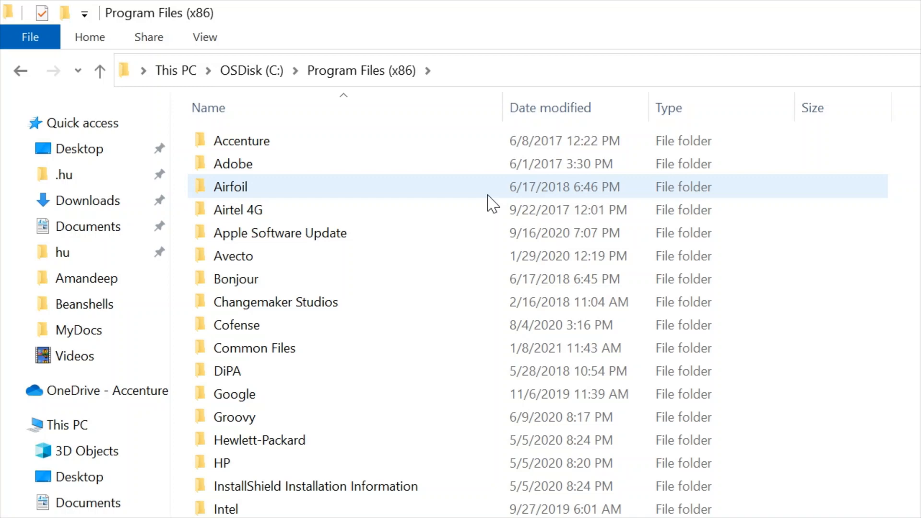
{"action": "left_click", "coordinate": [226, 370]}
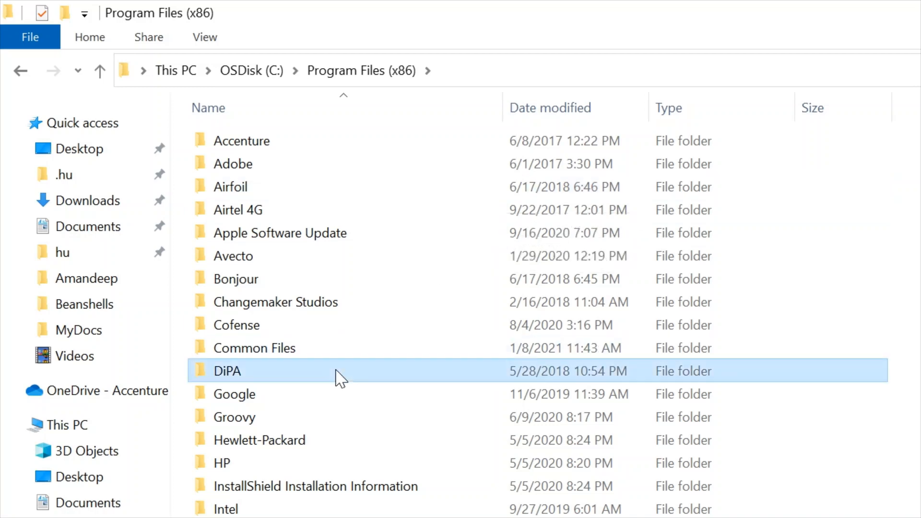
{"action": "left_click", "coordinate": [236, 326]}
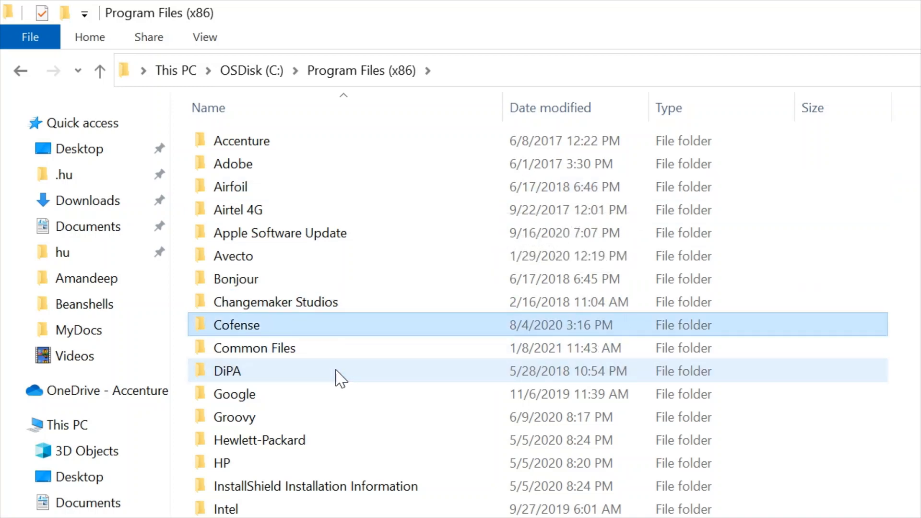
{"action": "double_click", "coordinate": [254, 347]}
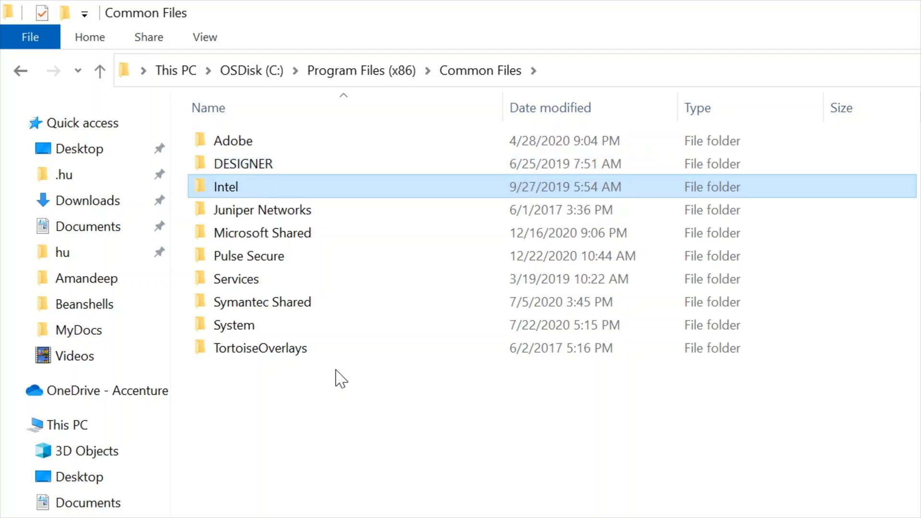
{"action": "mouse_move", "coordinate": [225, 186]}
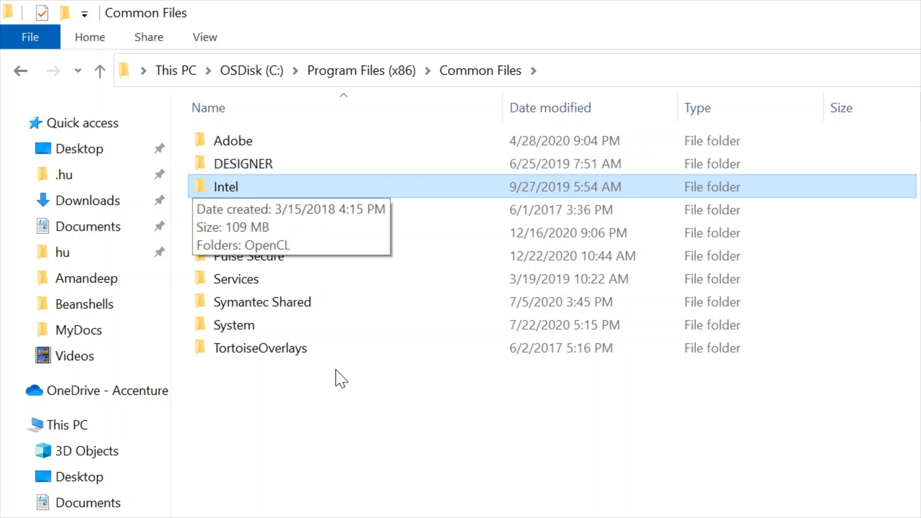
{"action": "mouse_move", "coordinate": [573, 336]}
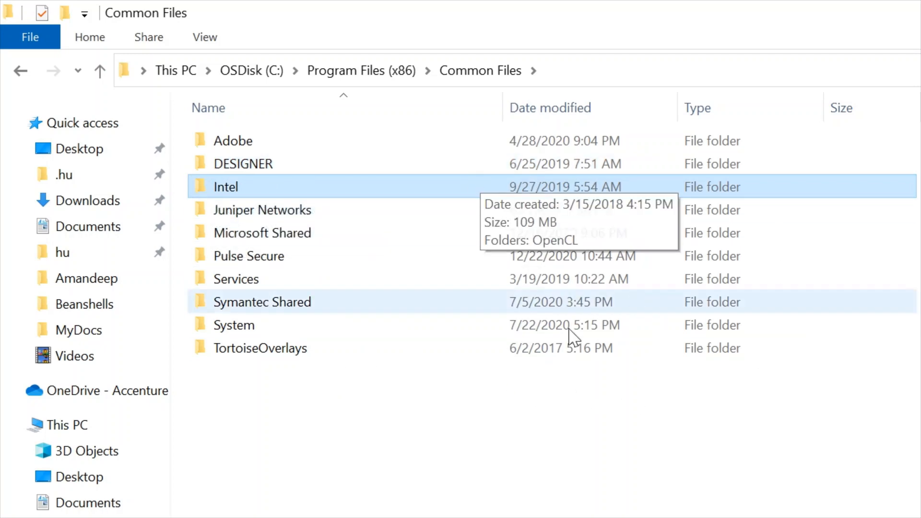
{"action": "mouse_move", "coordinate": [572, 337]}
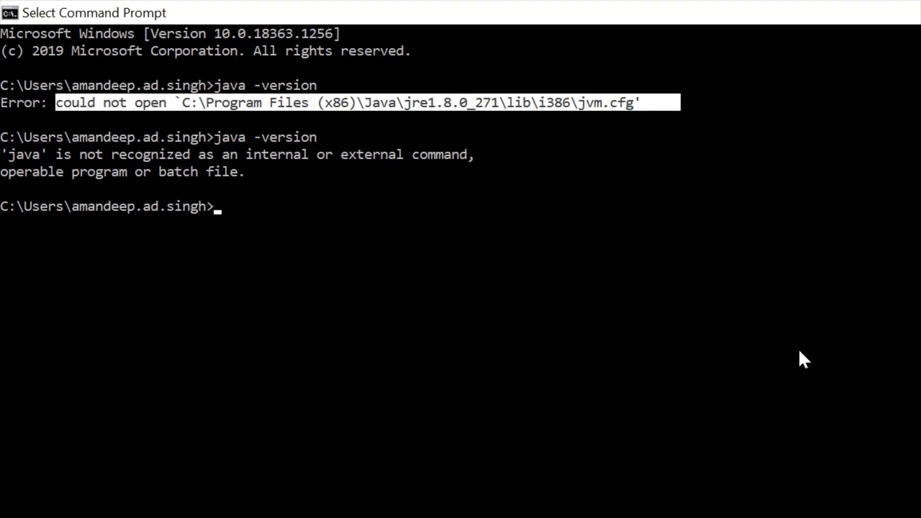
{"action": "mouse_move", "coordinate": [557, 127]}
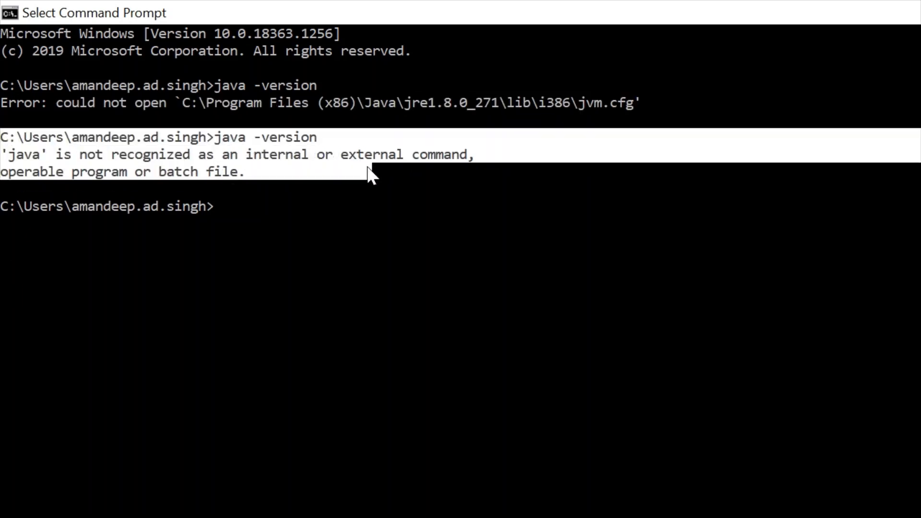
{"action": "mouse_move", "coordinate": [376, 187]}
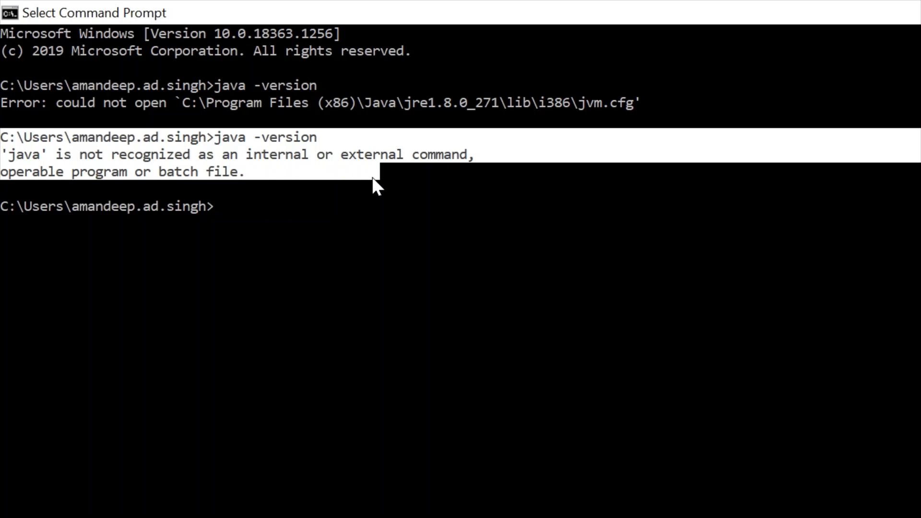
{"action": "mouse_move", "coordinate": [399, 252]}
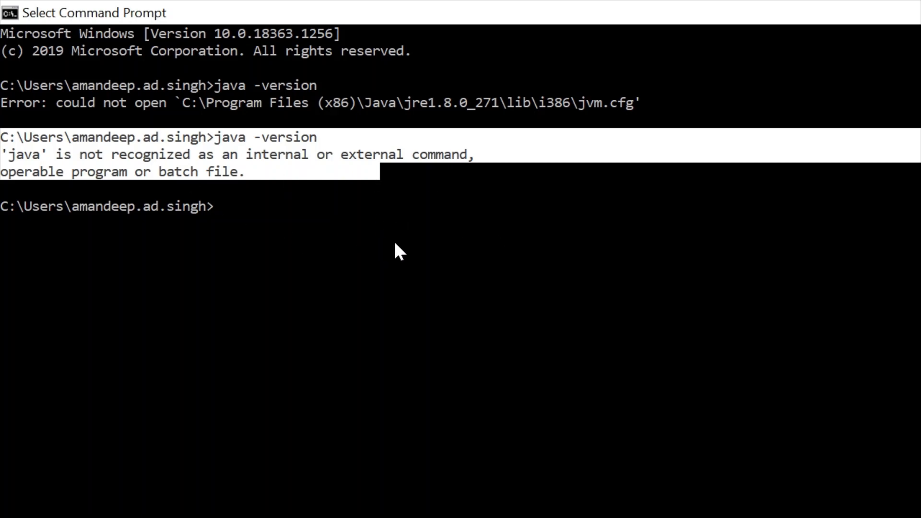
{"action": "mouse_move", "coordinate": [399, 258]}
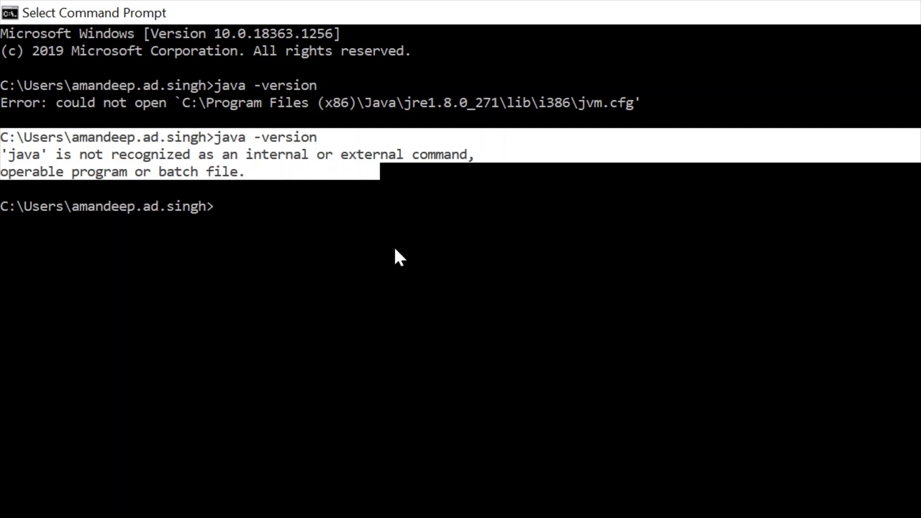
{"action": "mouse_move", "coordinate": [6, 129]}
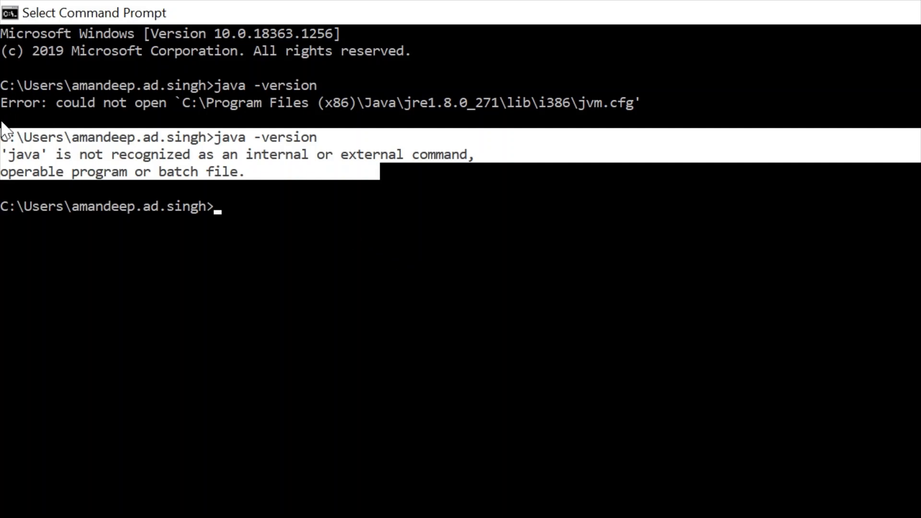